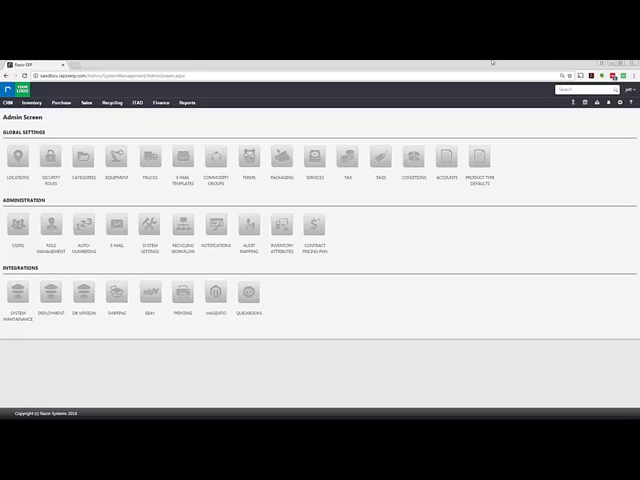
Reach the PO & SO Terms list from the Admin Screen's Global Settings.
{"action": "left_click", "coordinate": [628, 102]}
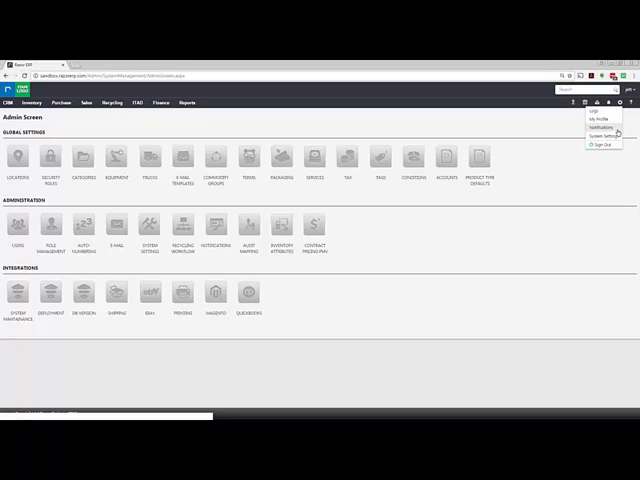
{"action": "left_click", "coordinate": [140, 210]}
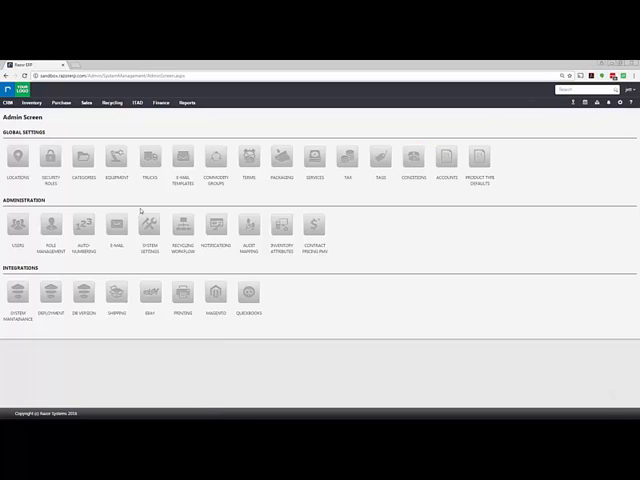
{"action": "left_click", "coordinate": [248, 156]}
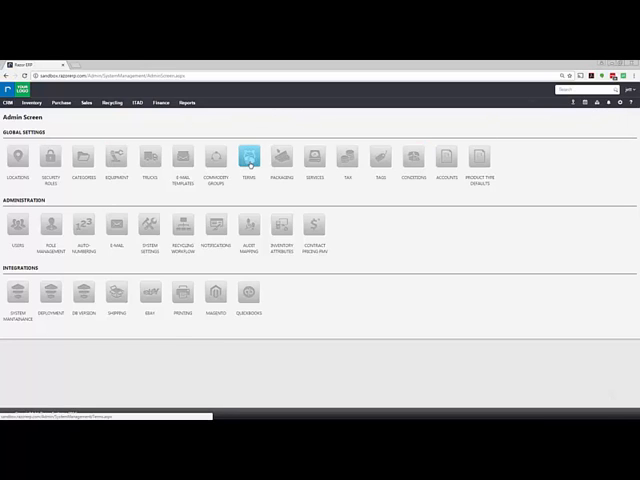
{"action": "left_click", "coordinate": [248, 156]}
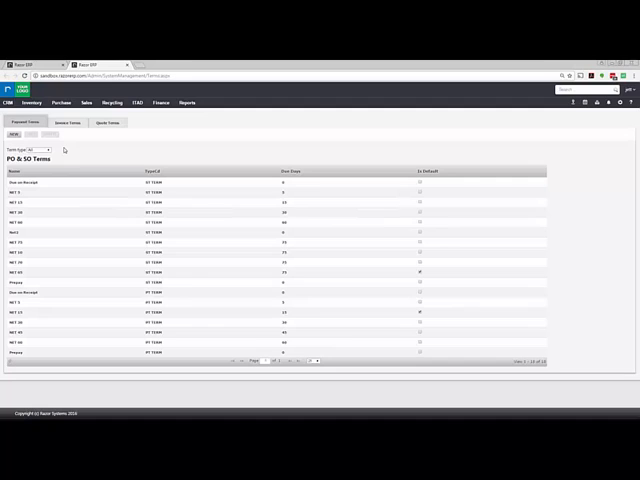
Save a 'Quick Payment Terms' invoice terms template with terms text, thank-you footer and Default ticked.
{"action": "left_click", "coordinate": [68, 122]}
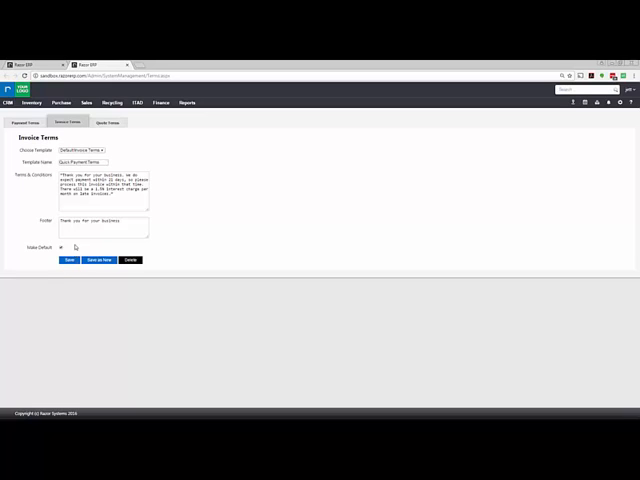
{"action": "left_click", "coordinate": [68, 260]}
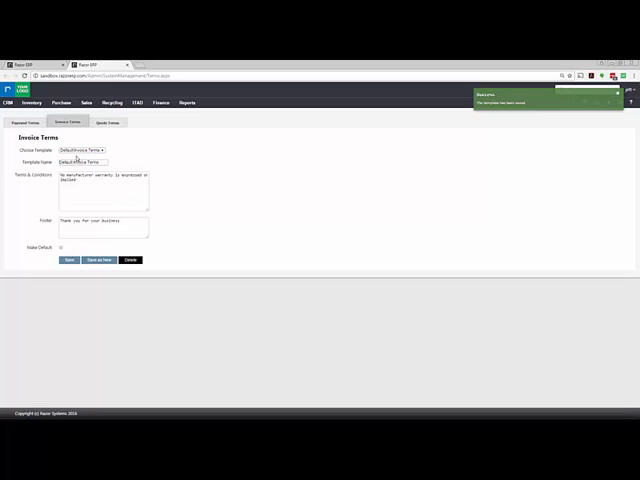
Reload the Quick Payment Terms template to verify it, then move to the sales orders list.
{"action": "left_click", "coordinate": [80, 150]}
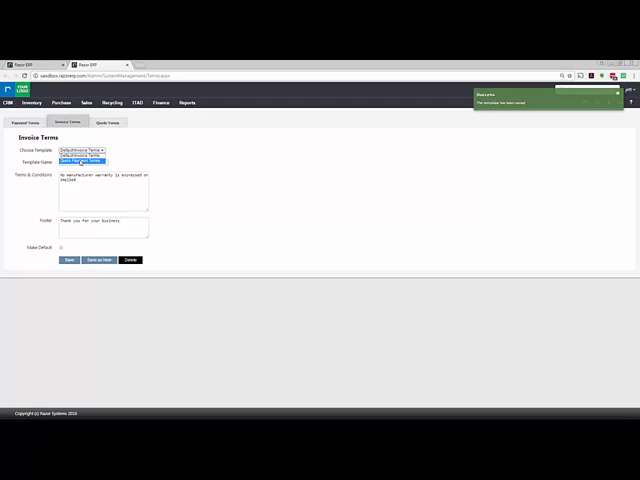
{"action": "left_click", "coordinate": [80, 160]}
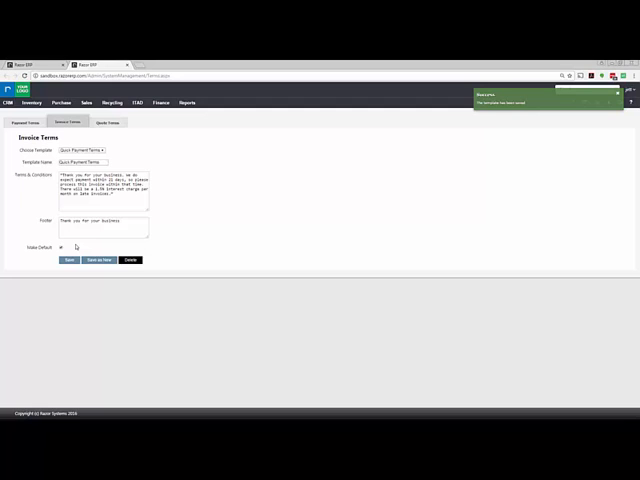
{"action": "left_click", "coordinate": [88, 102]}
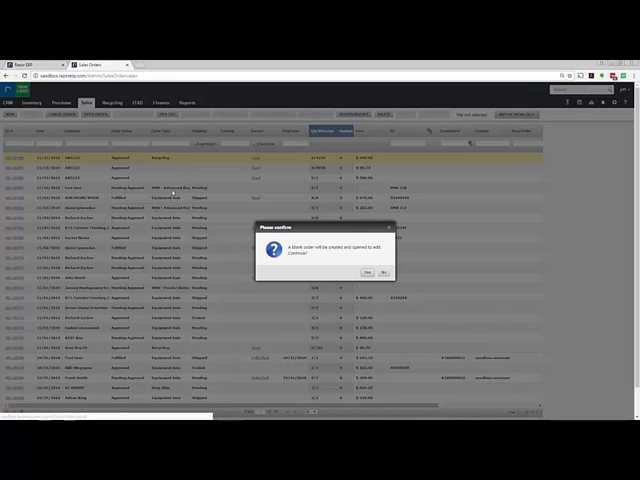
Confirm the prompt so the approved sales order and its Reporting Options can be shown.
{"action": "left_click", "coordinate": [368, 272]}
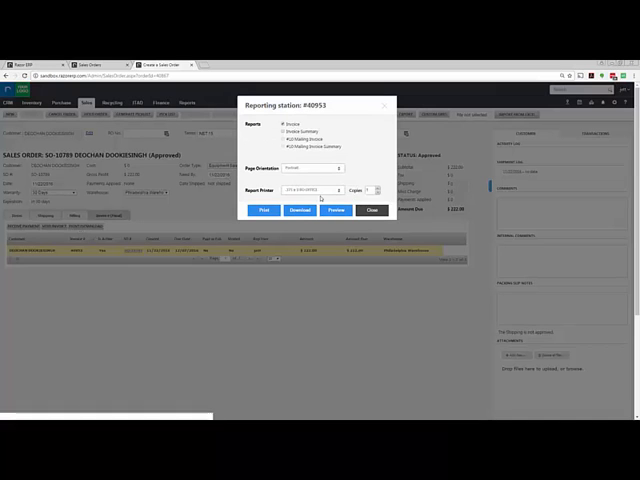
Generate the sales order invoice PDF showing the new payment terms text.
{"action": "left_click", "coordinate": [336, 210]}
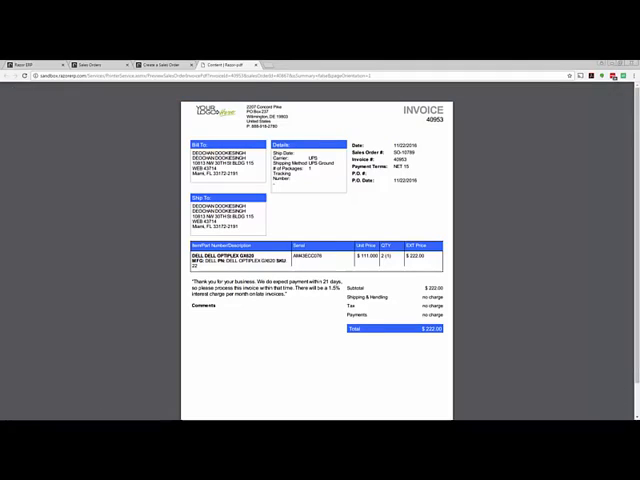